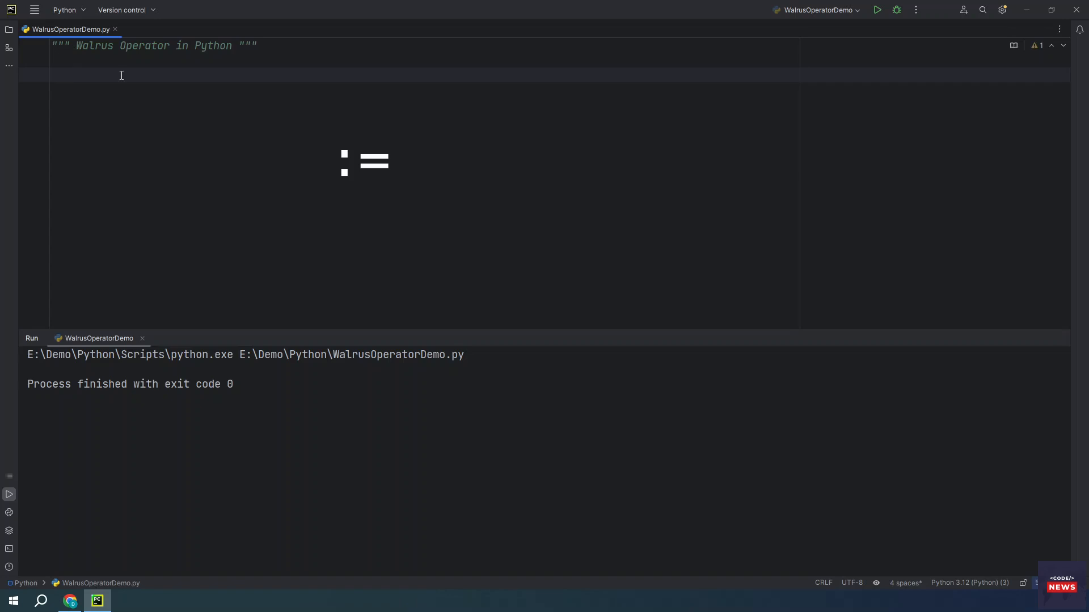
Remove the stray := so the script assigns walrus = False and prints False.
{"action": "type", "text": ":="}
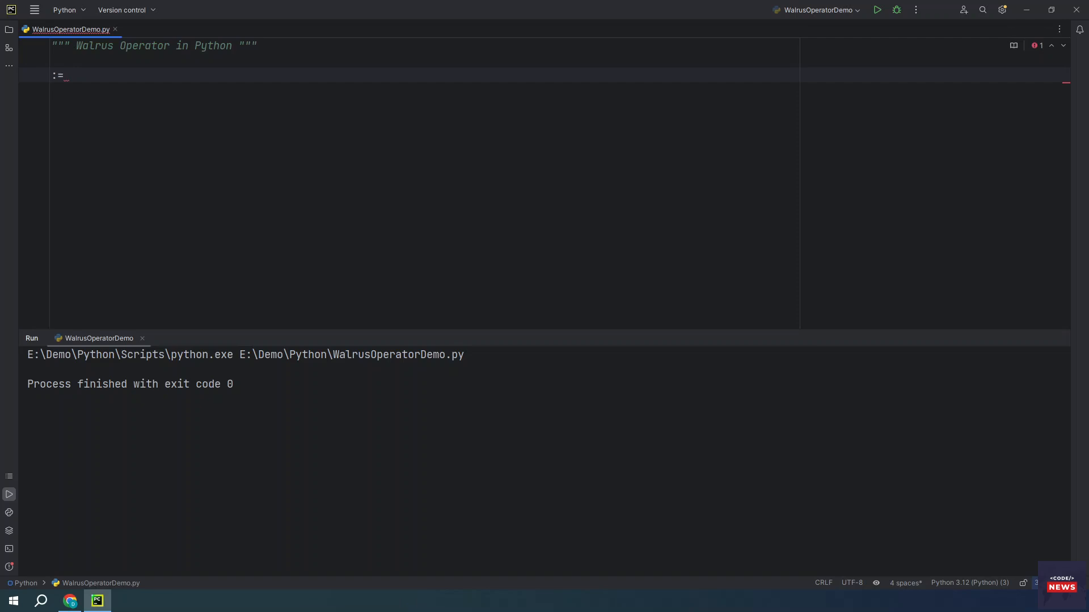
{"action": "key", "text": "Backspace"}
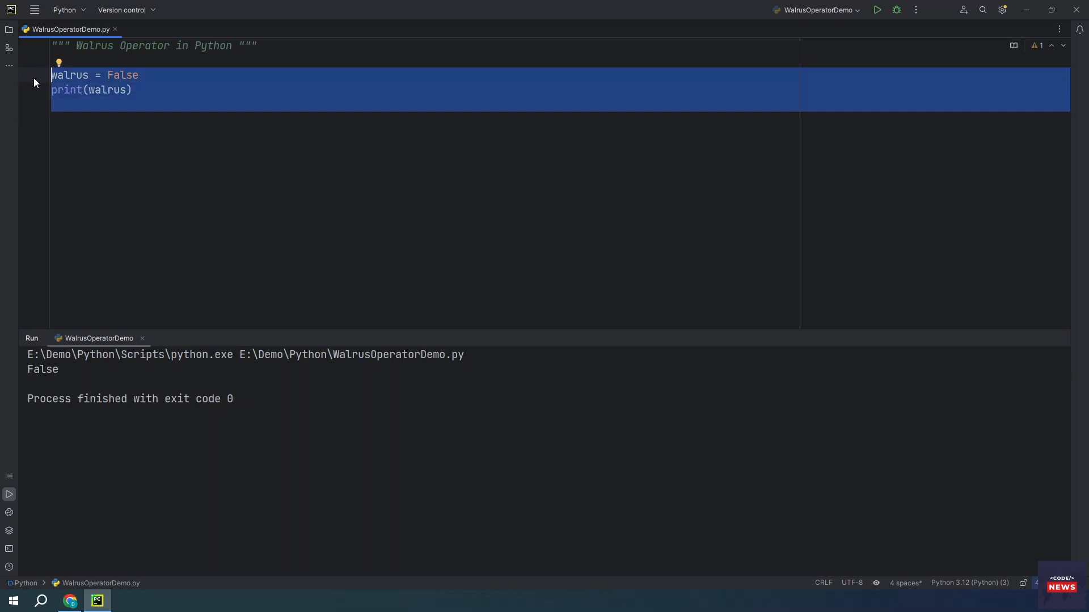
Replace the assignment with print(walrus := True) plus print(type(walrus)), showing True and bool.
{"action": "key", "text": "Delete"}
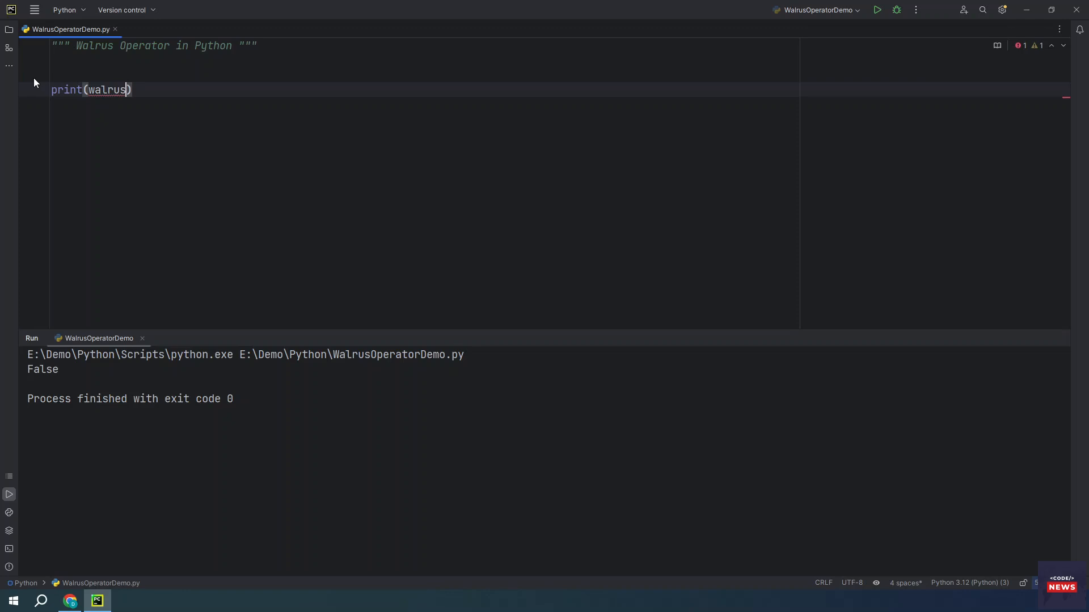
{"action": "type", "text": ":= True"}
{"action": "type", "text": "print(type("}
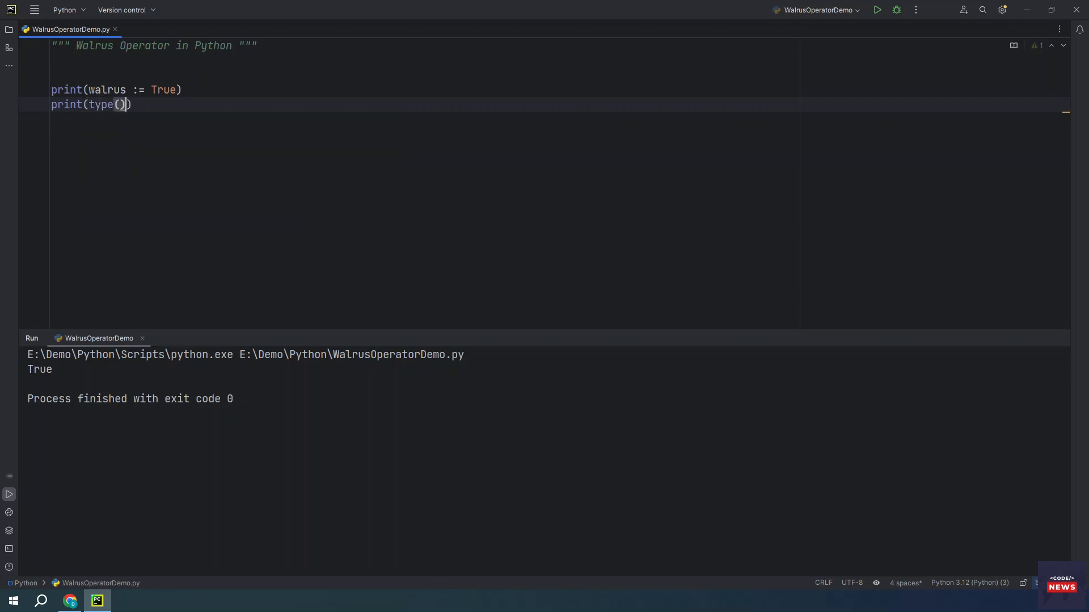
{"action": "type", "text": "walrus"}
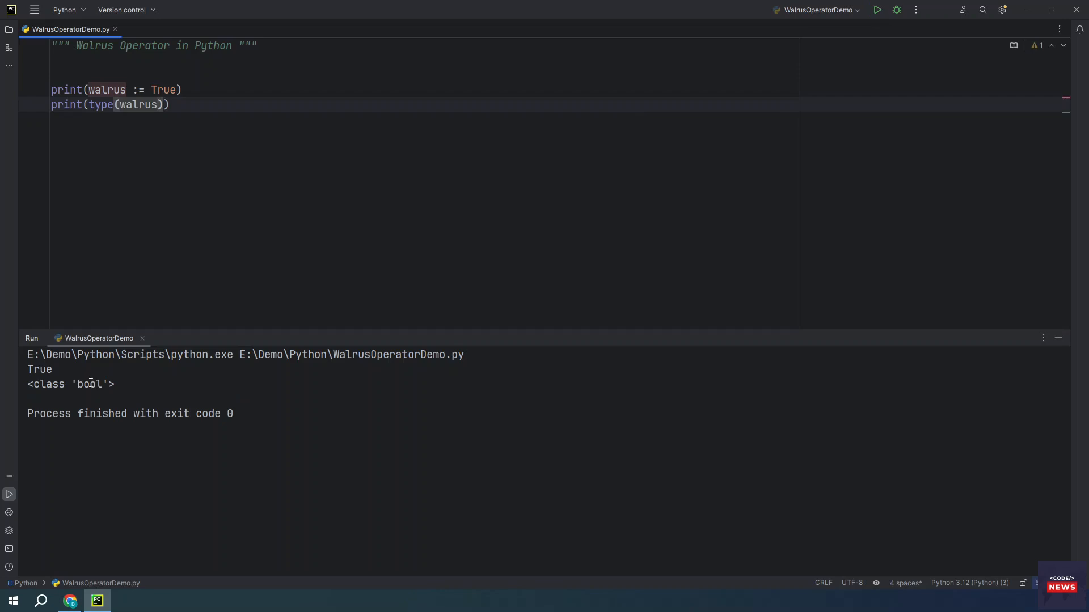
{"action": "double_click", "coordinate": [88, 383]}
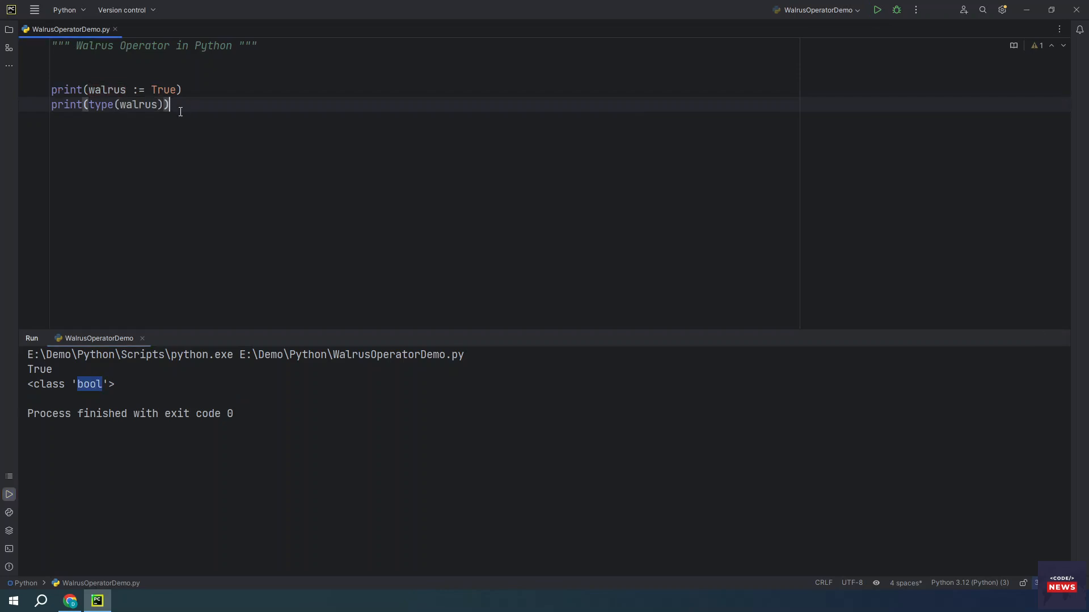
{"action": "double_click", "coordinate": [106, 90]}
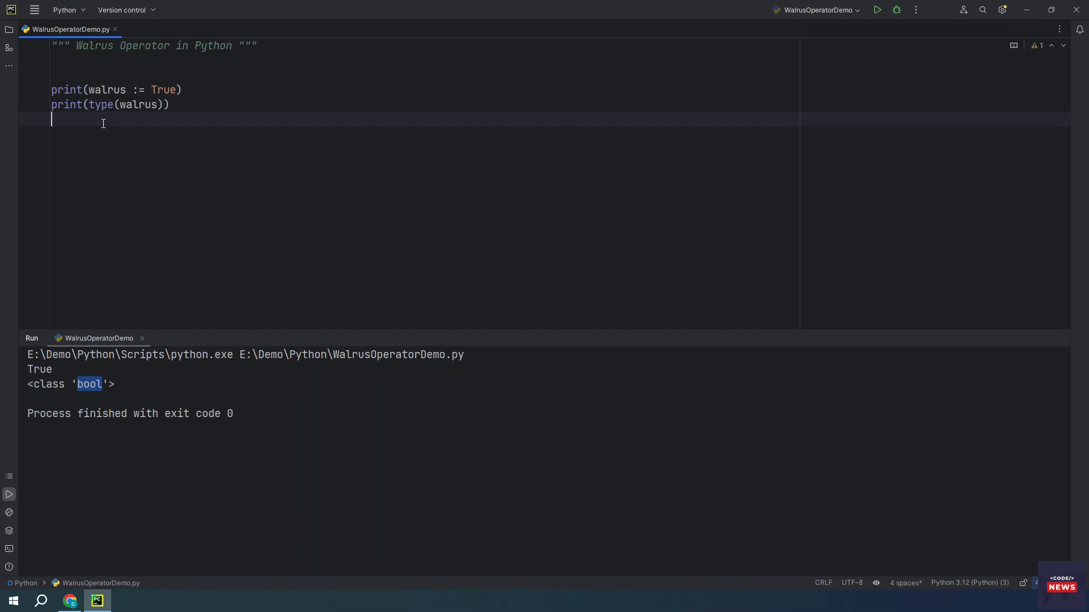
Write the mylist = list() while loop with two input() calls until 'quit', and run it.
{"action": "type", "text": "mylist = list()"}
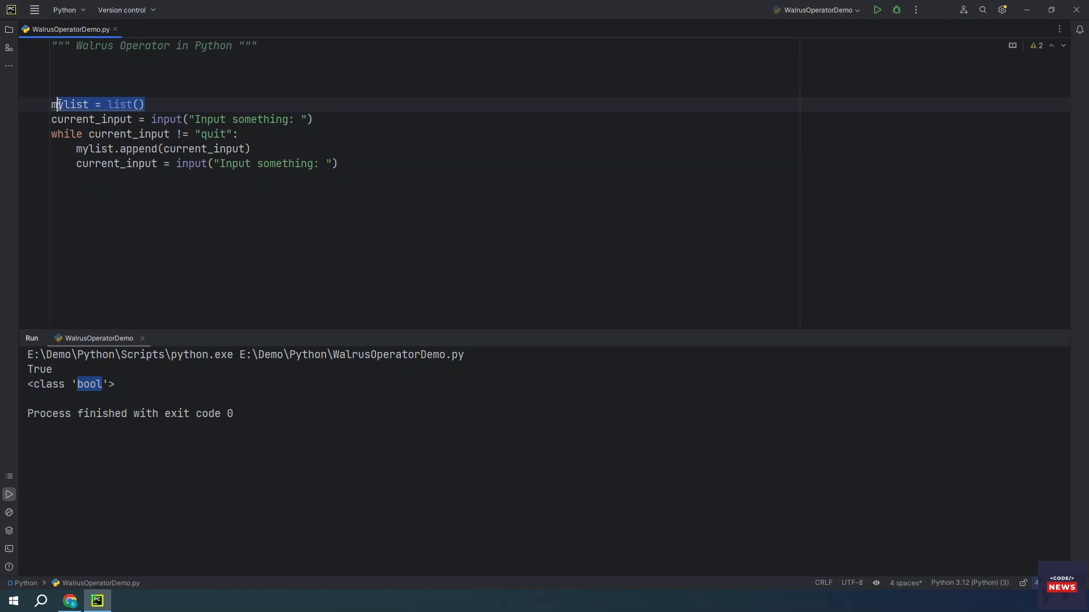
{"action": "left_click", "coordinate": [292, 148]}
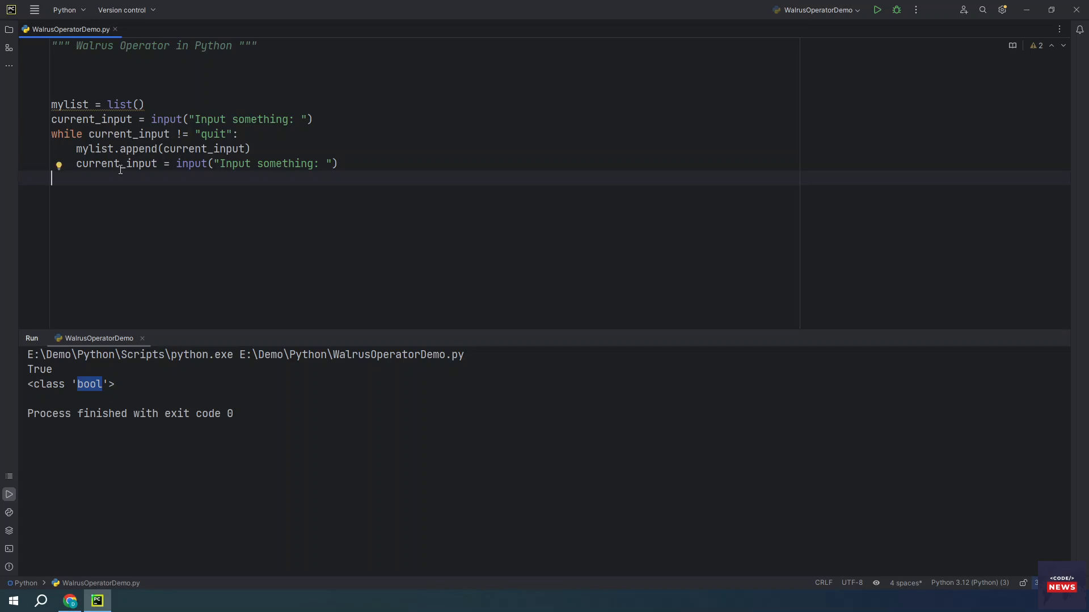
{"action": "left_click", "coordinate": [214, 134]}
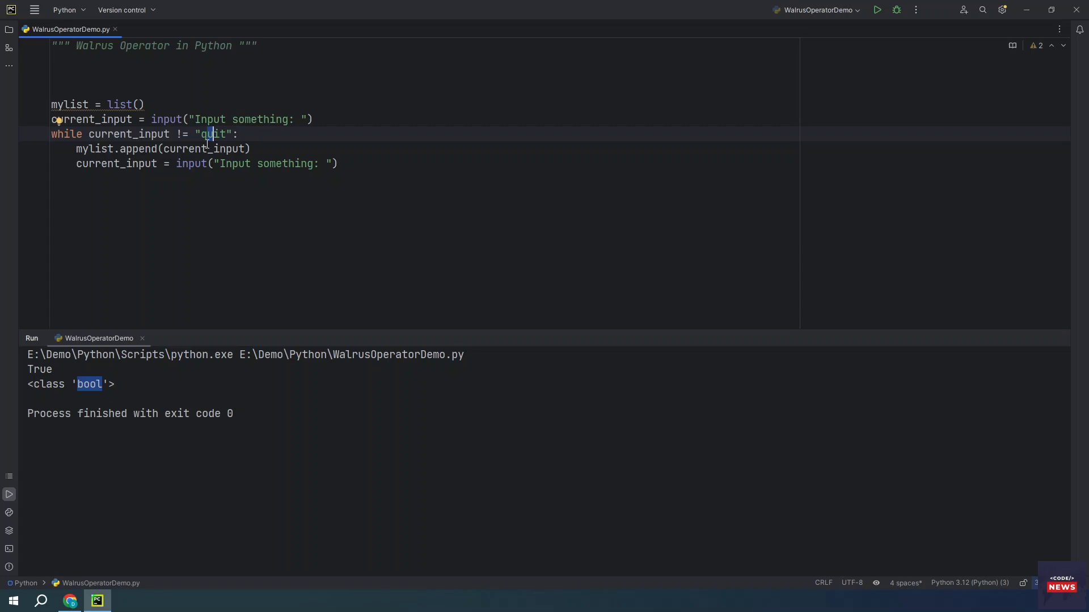
{"action": "mouse_move", "coordinate": [96, 148]}
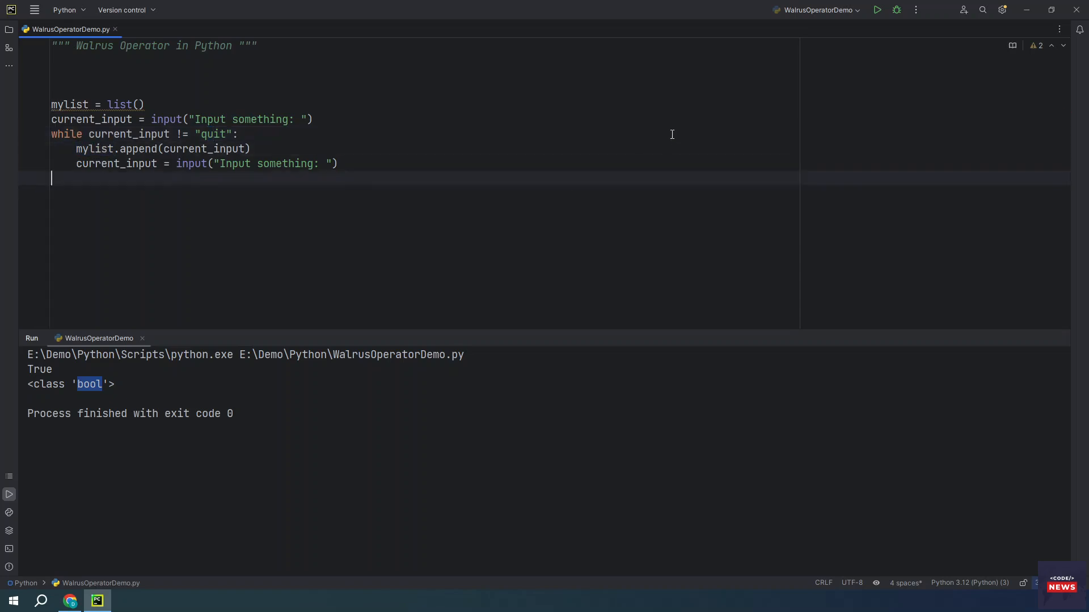
{"action": "left_click", "coordinate": [877, 10]}
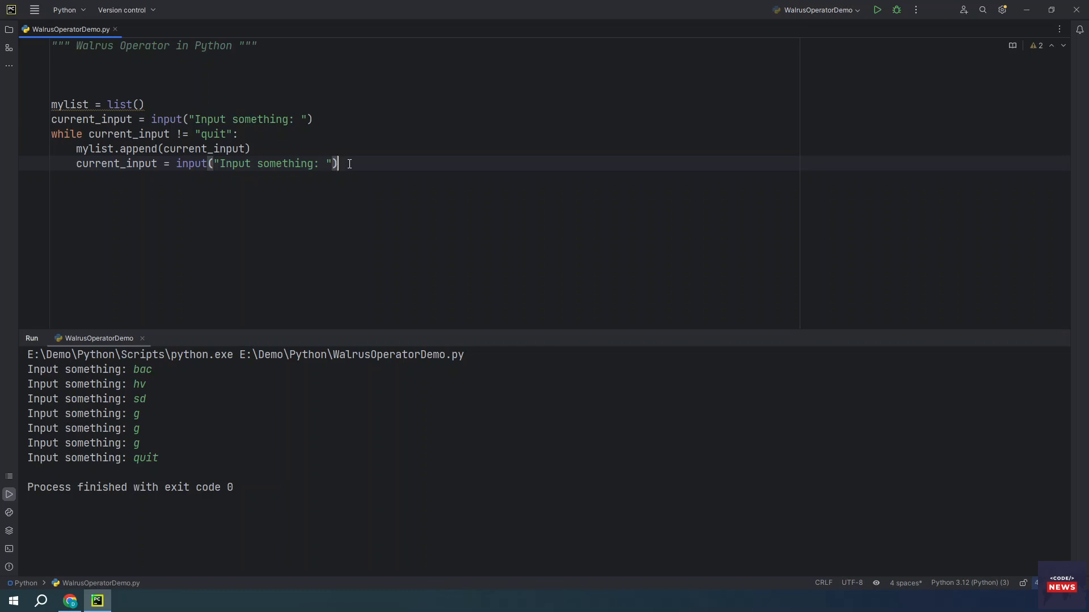
{"action": "mouse_move", "coordinate": [199, 126]}
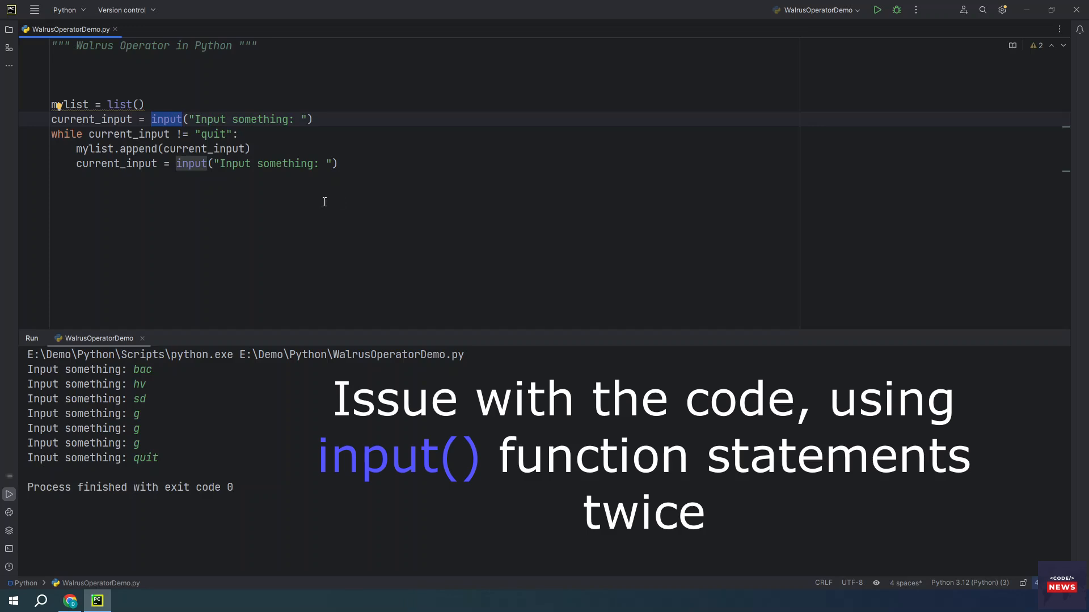
{"action": "double_click", "coordinate": [69, 105]}
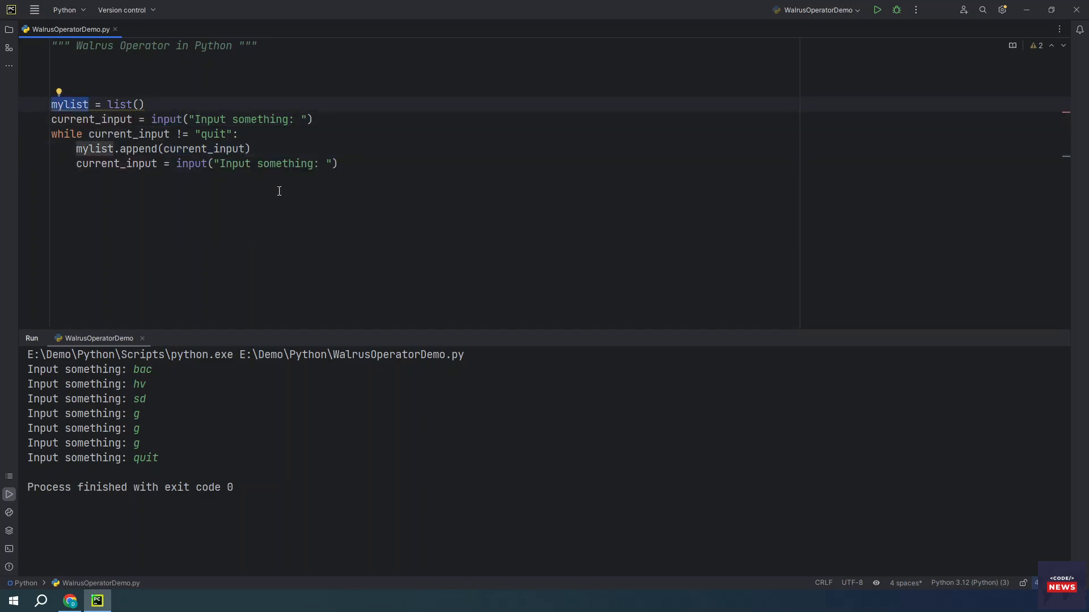
Put the old loop in a docstring, add a while True loop with if/break, and run it.
{"action": "left_click", "coordinate": [281, 191]}
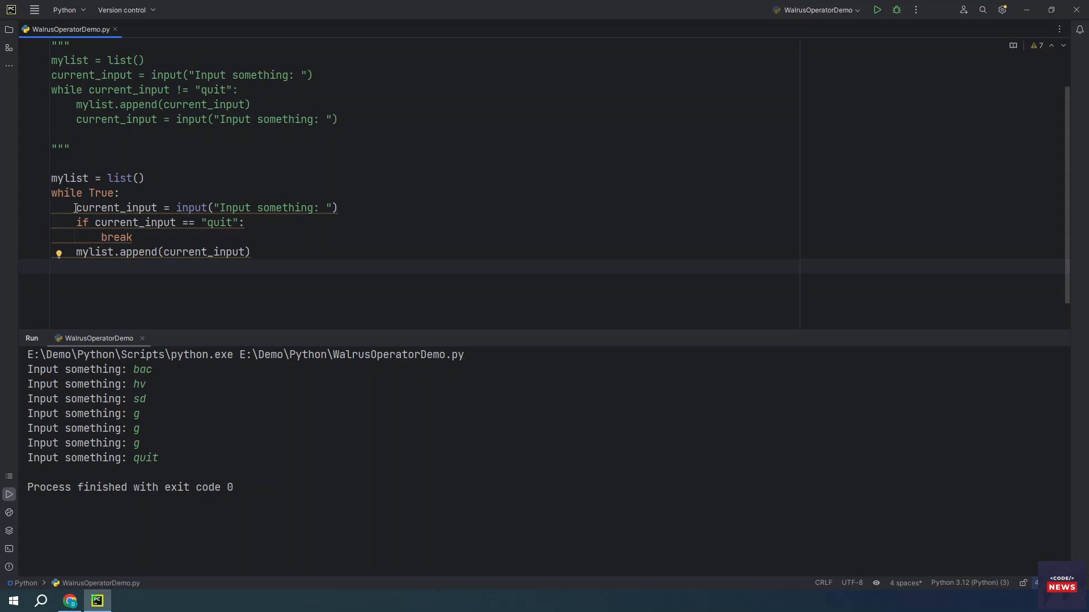
{"action": "mouse_move", "coordinate": [176, 225]}
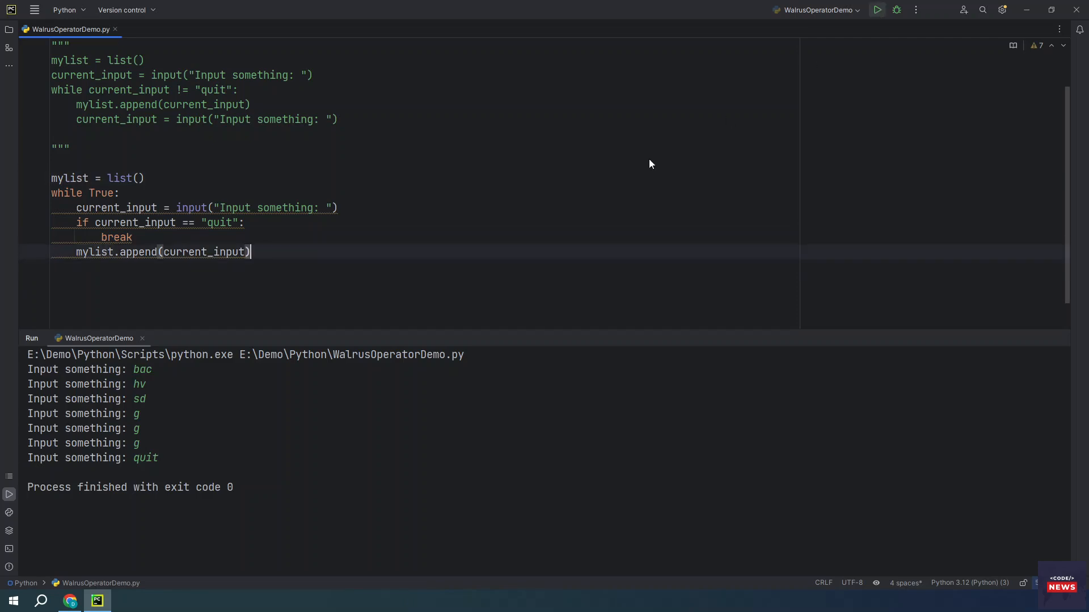
{"action": "left_click", "coordinate": [876, 10]}
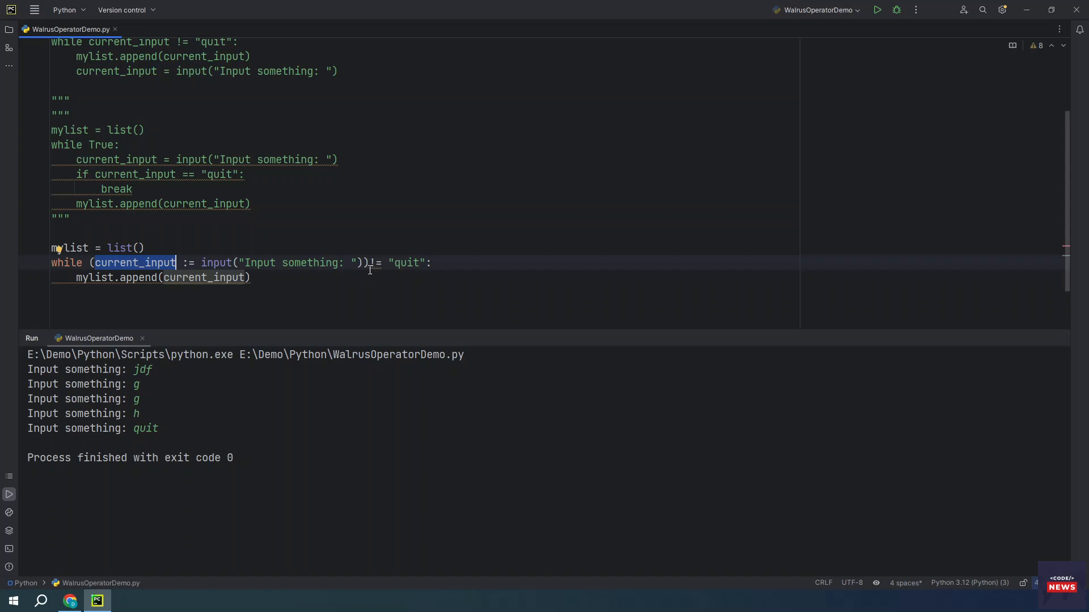
{"action": "mouse_move", "coordinate": [410, 270]}
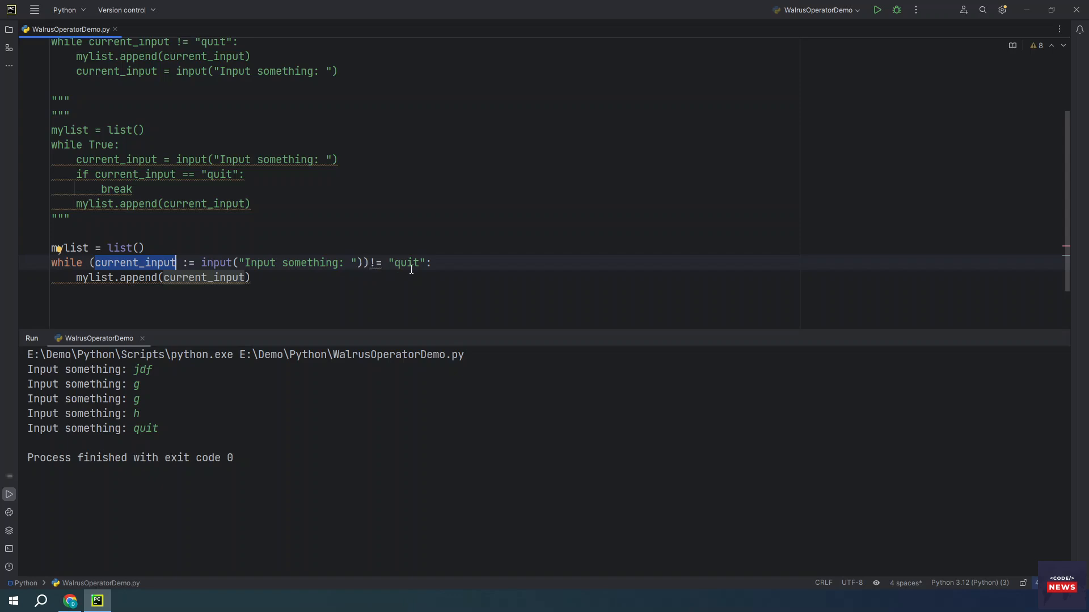
Run the while (current_input := input(...)) != "quit" loop and enter quit to end it.
{"action": "double_click", "coordinate": [406, 263]}
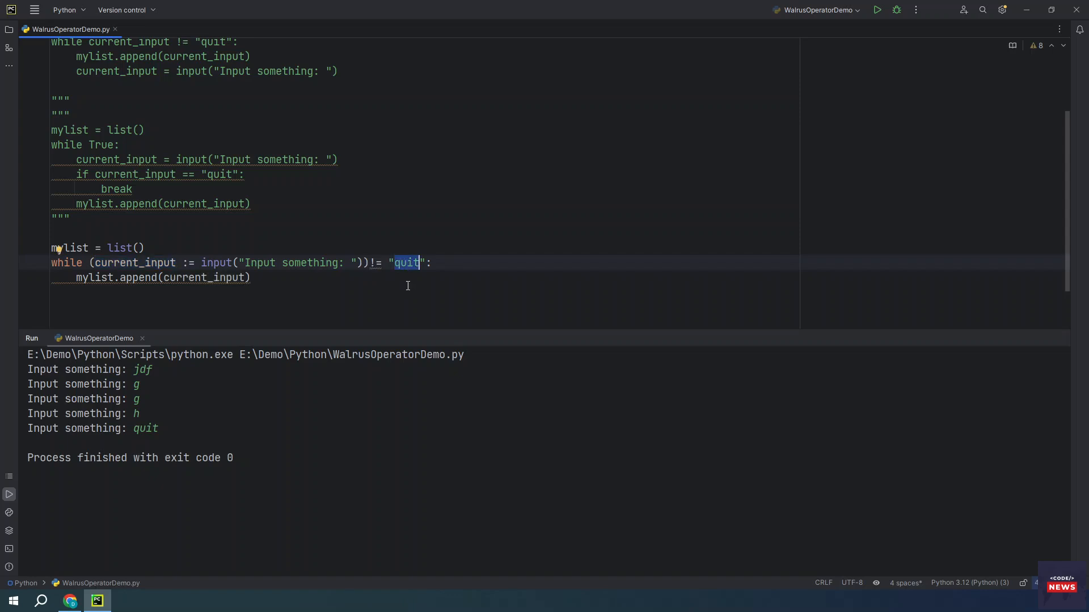
{"action": "mouse_move", "coordinate": [142, 277]}
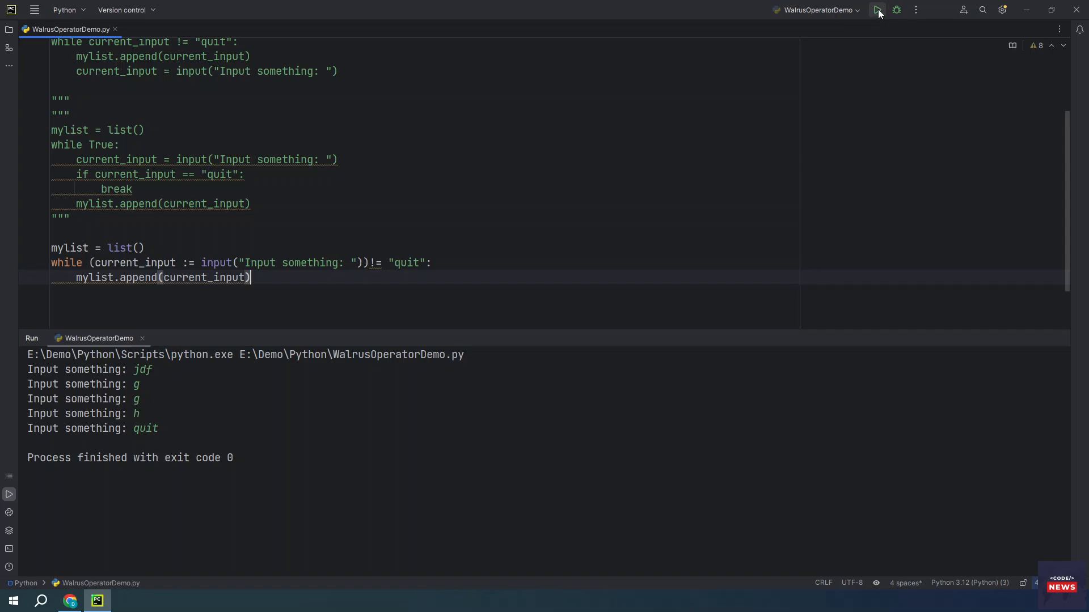
{"action": "left_click", "coordinate": [878, 9]}
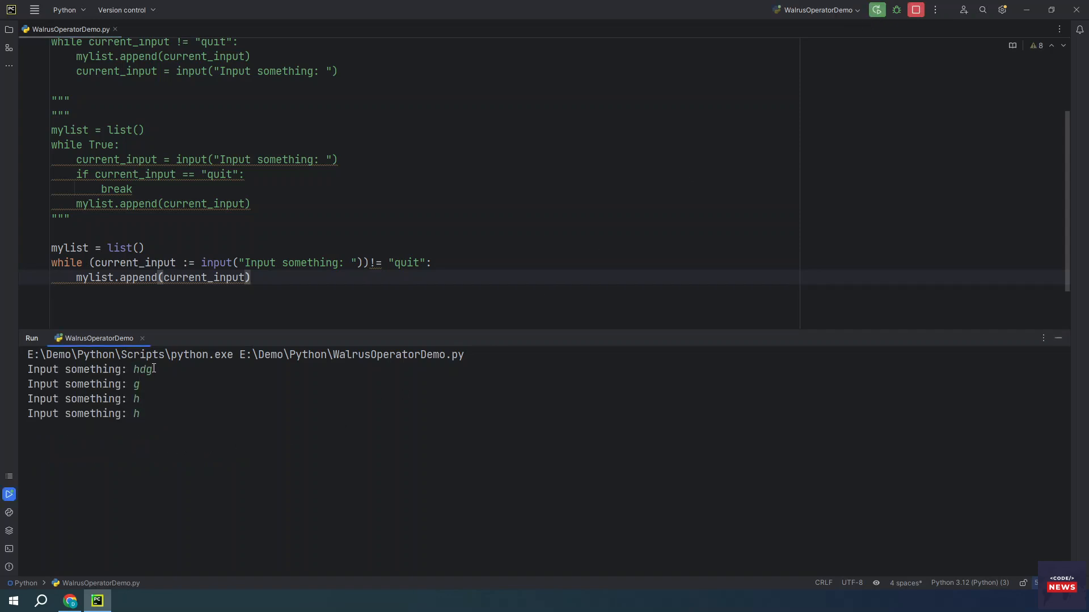
{"action": "type", "text": "quit"}
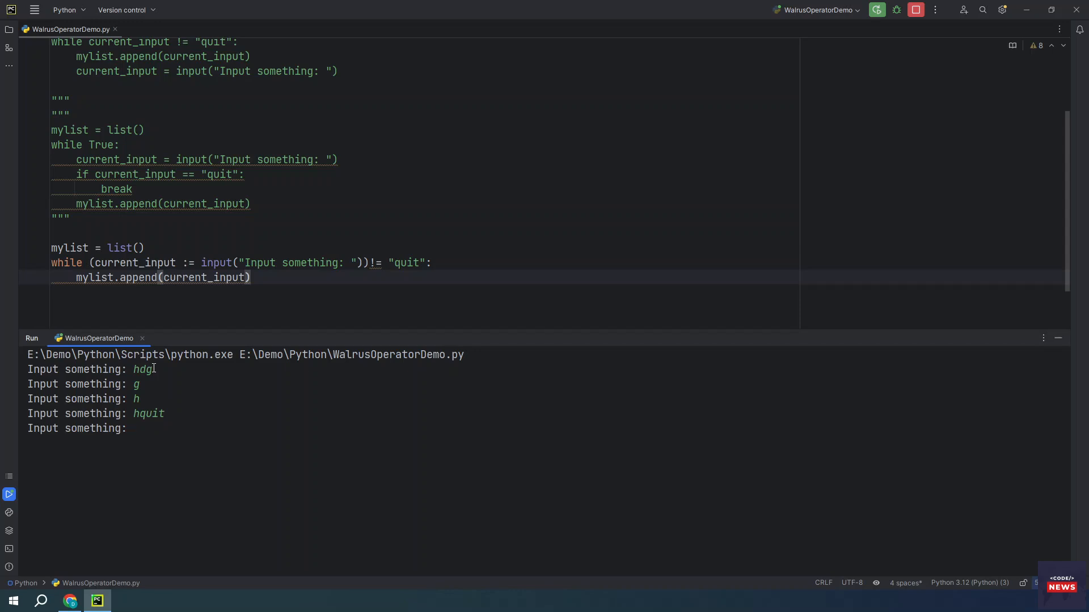
{"action": "type", "text": "quit"}
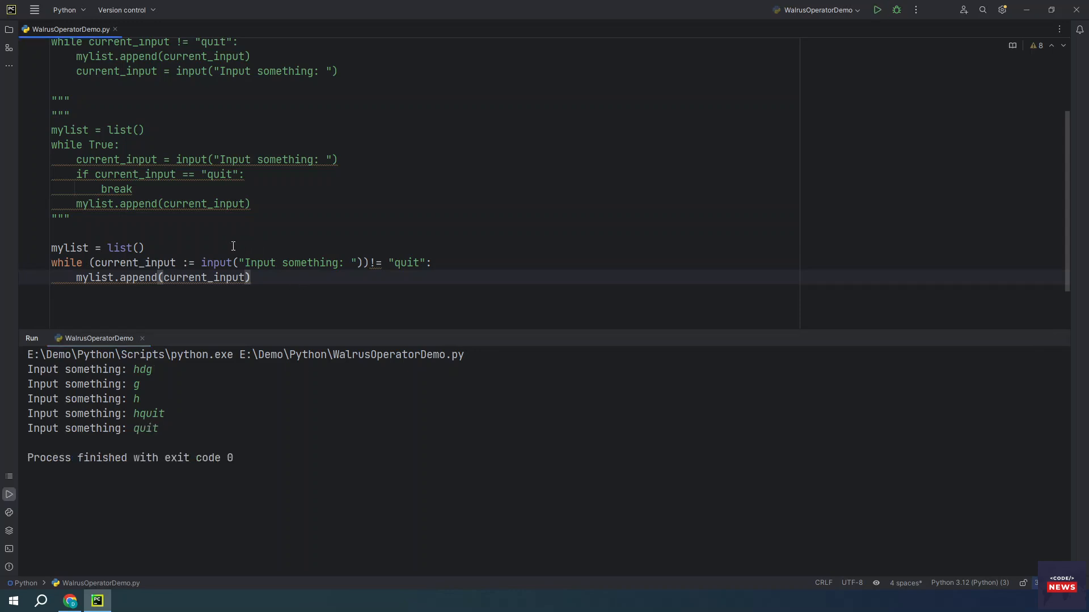
{"action": "scroll", "scroll_direction": "up", "scroll_amount": 3}
{"action": "type", "text": "\"\"\""}
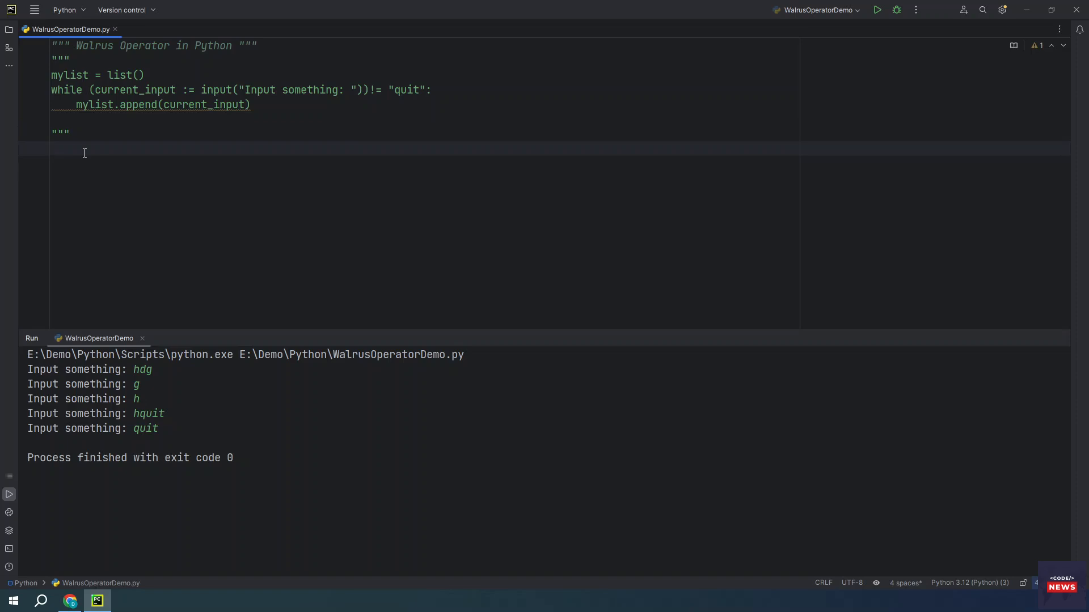
Add a countdown reading num = int(input("Enter a number")), run it and enter 40.
{"action": "type", "text": "num = int(input(\"Enter a number\"))"}
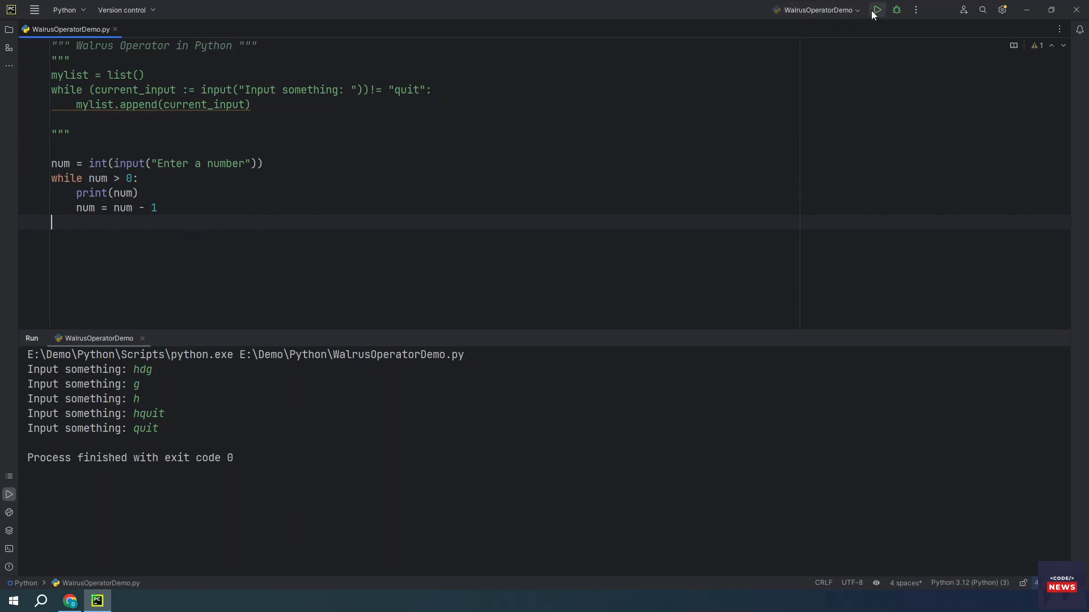
{"action": "left_click", "coordinate": [876, 10]}
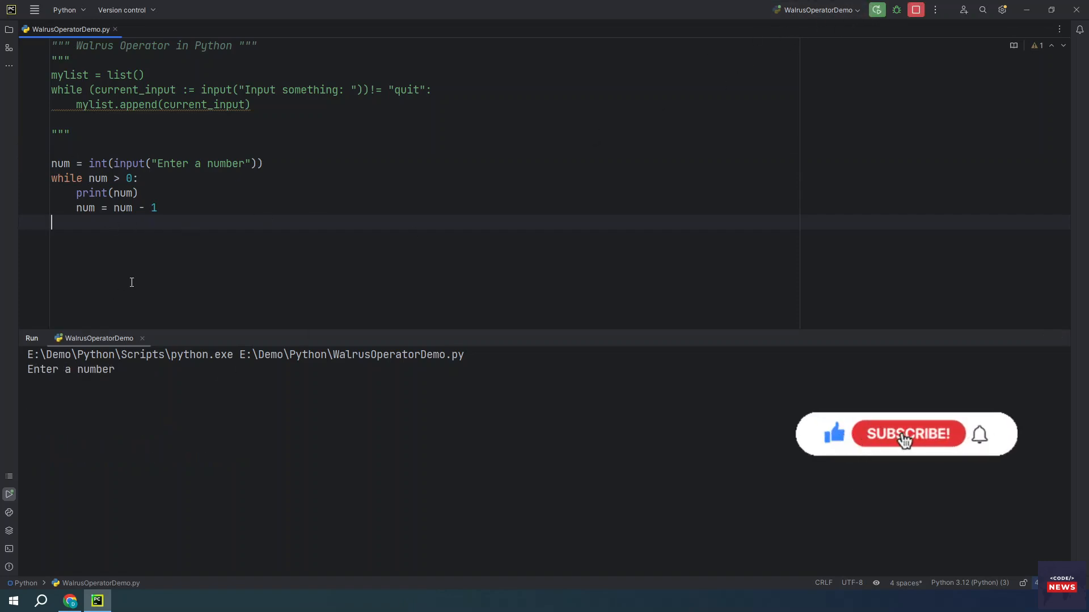
{"action": "left_click", "coordinate": [124, 369]}
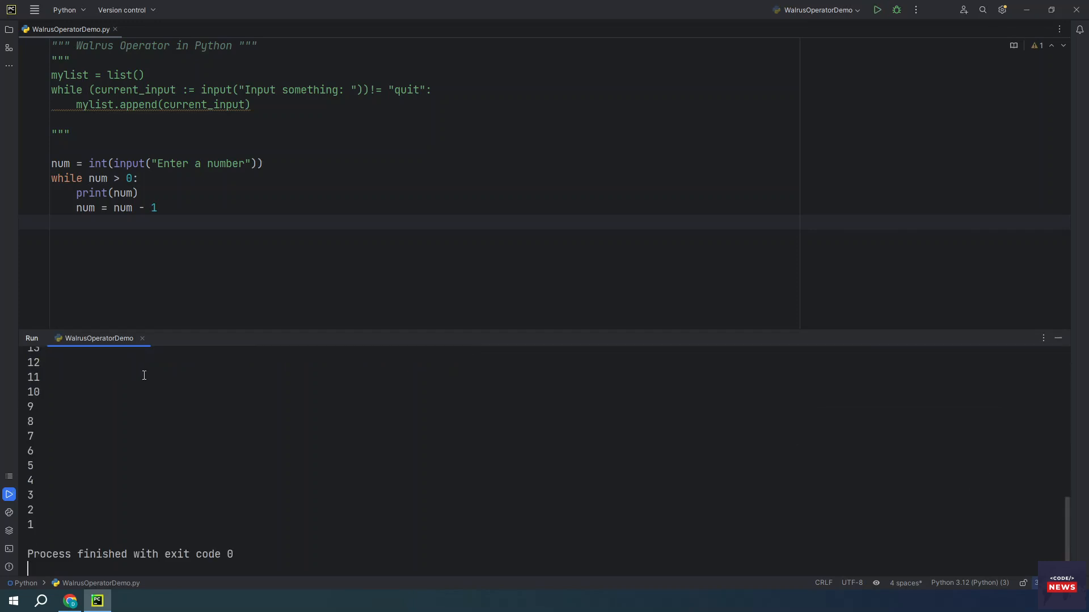
{"action": "left_click", "coordinate": [877, 10]}
{"action": "type", "text": "40"}
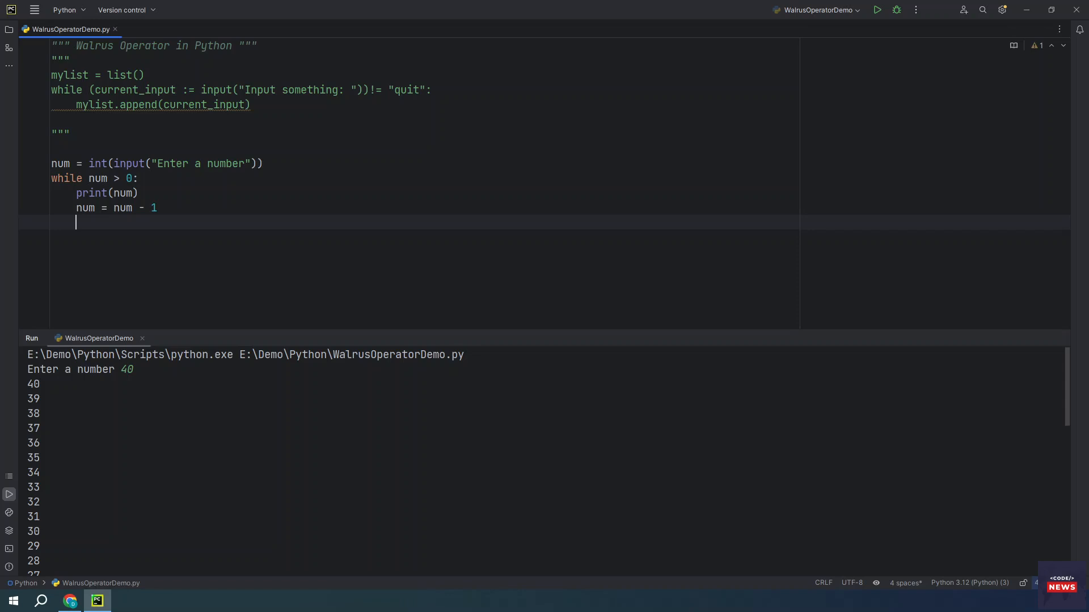
Write the number countdown decrementing via (number := number - 1) and run it with 40.
{"action": "type", "text": "number = int(input(\"Enter a number: \"))"}
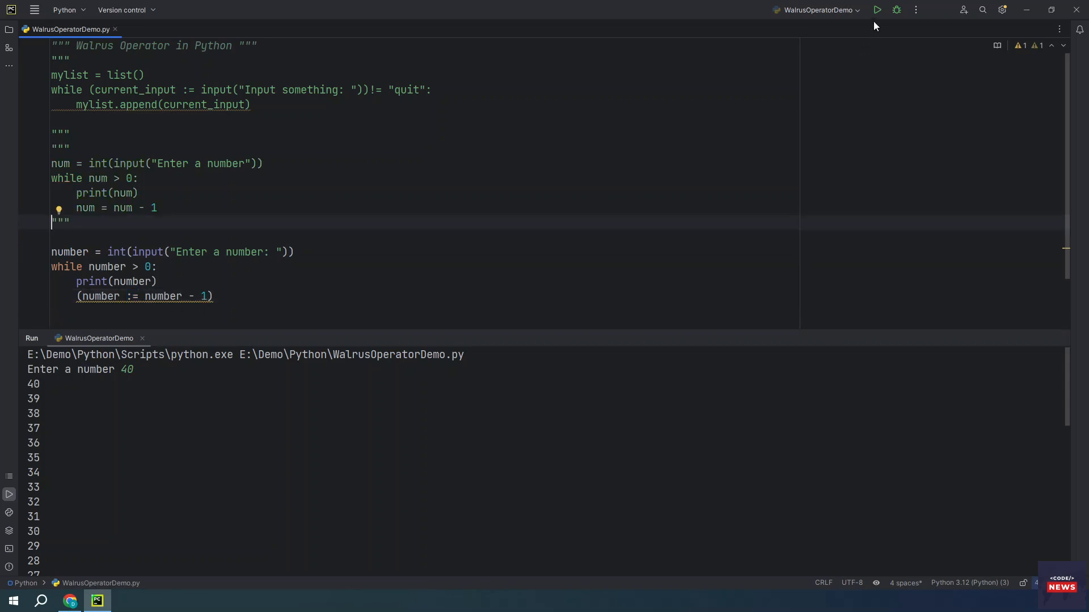
{"action": "left_click", "coordinate": [876, 9]}
{"action": "type", "text": "40"}
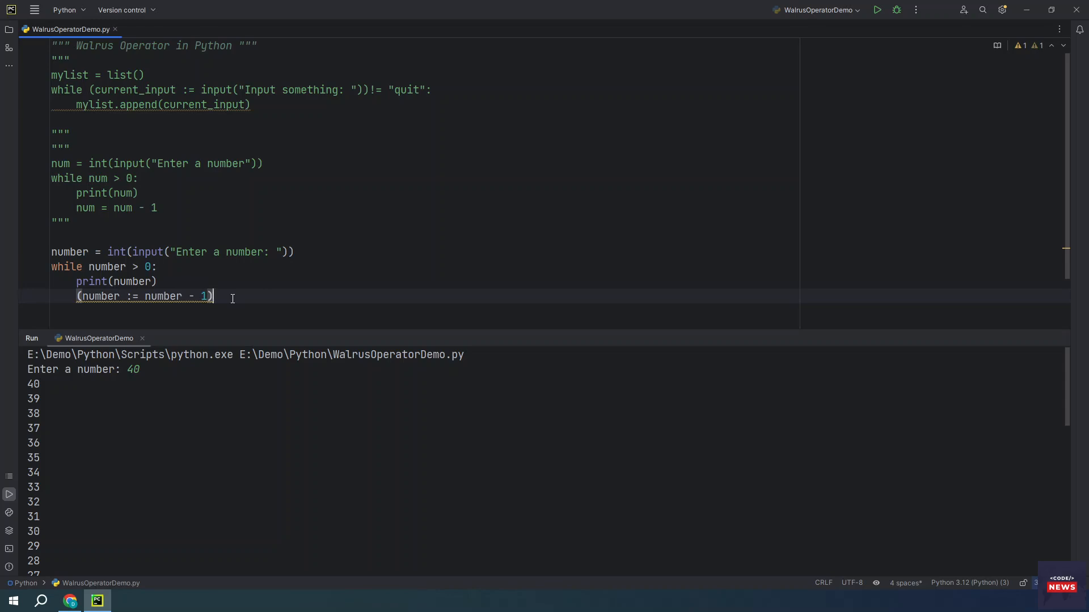
Paste the enumerate example with if (j := n * n) > 10 and run it, printing 16 to 100.
{"action": "key", "text": "ctrl+a"}
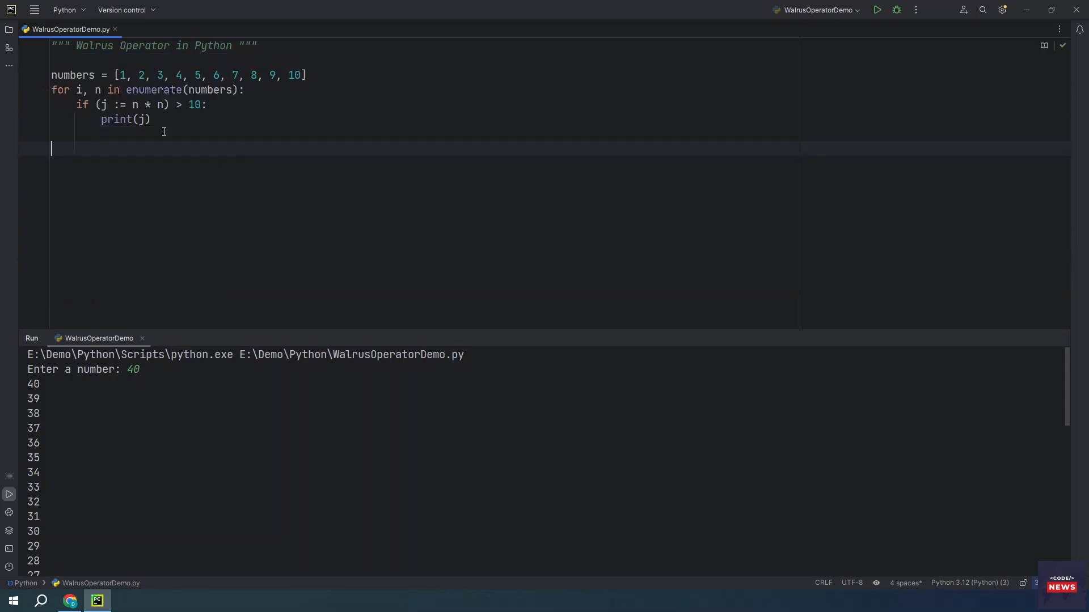
{"action": "left_click", "coordinate": [149, 119]}
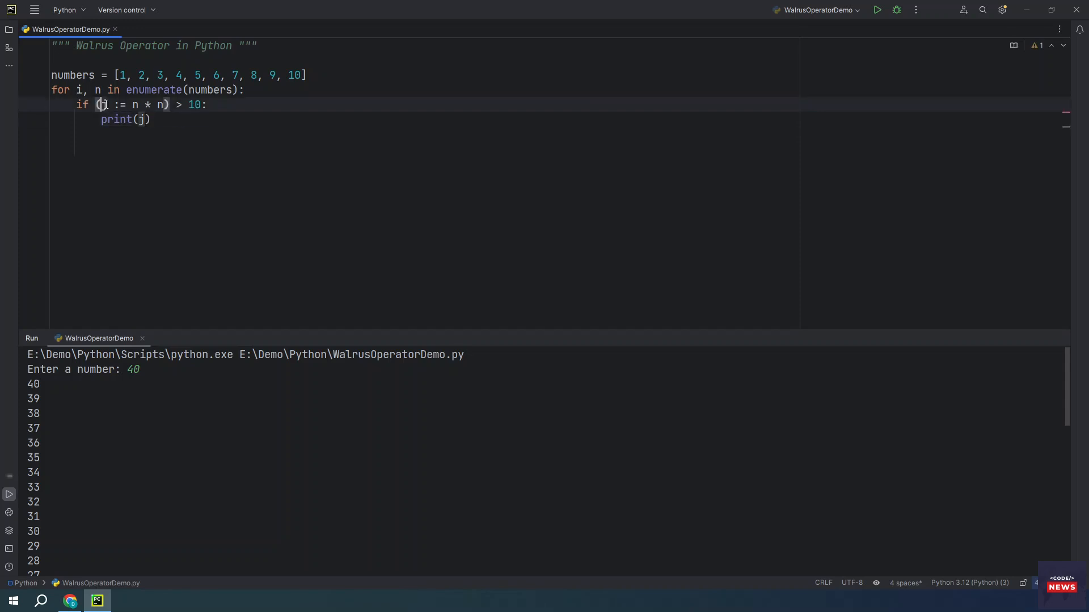
{"action": "left_click", "coordinate": [152, 118]}
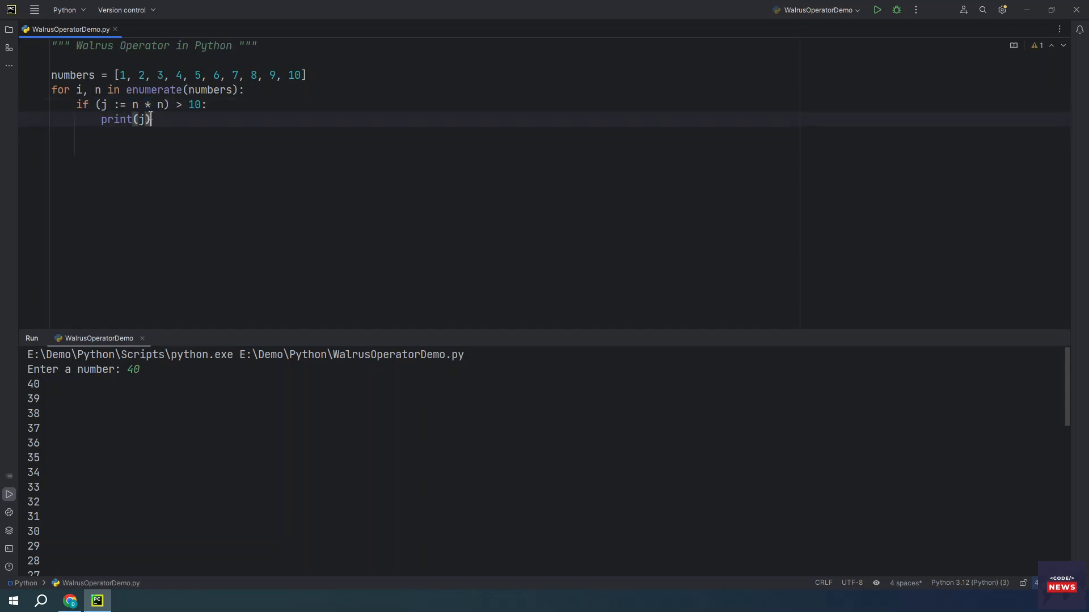
{"action": "double_click", "coordinate": [132, 105]}
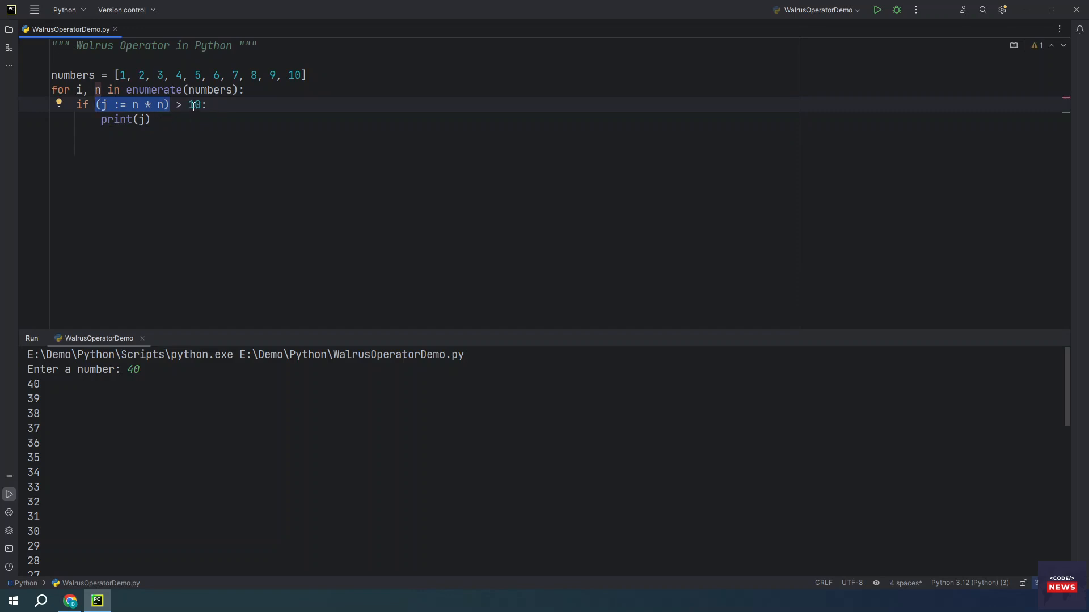
{"action": "left_click", "coordinate": [151, 118]}
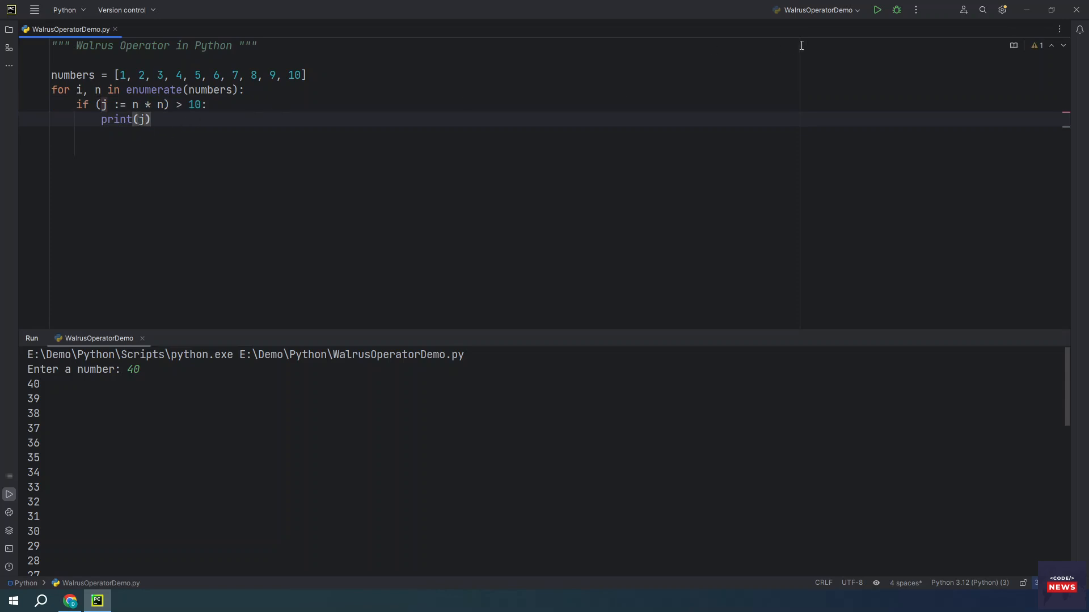
{"action": "left_click", "coordinate": [876, 9]}
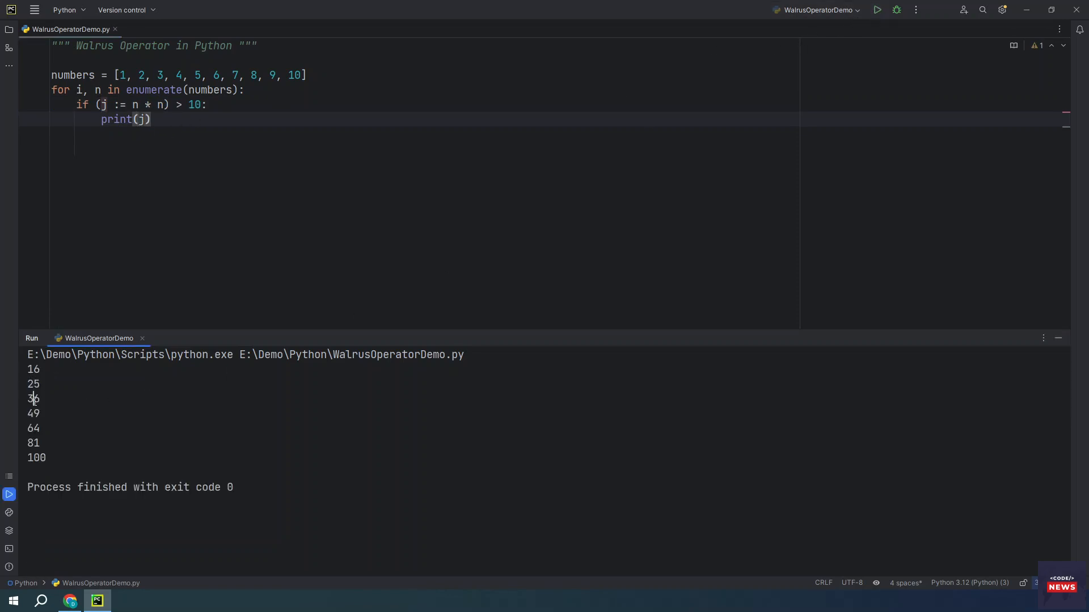
{"action": "left_click", "coordinate": [152, 120]}
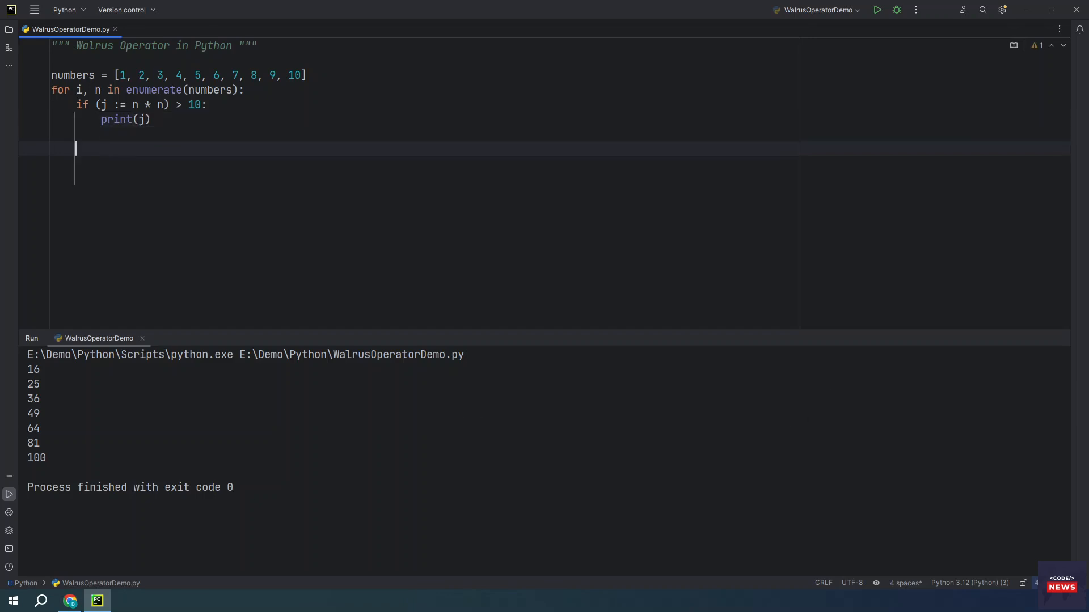
Add the line myFun = (lambda x: x := x + 10).
{"action": "type", "text": "myFun = (lambda x: x := x + 10)"}
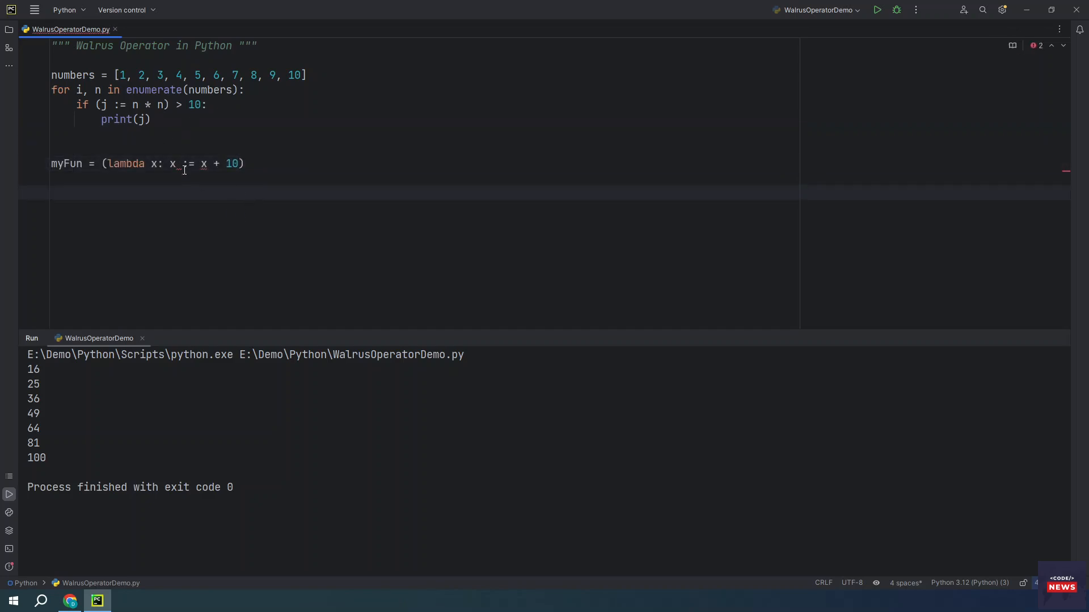
{"action": "double_click", "coordinate": [187, 163]}
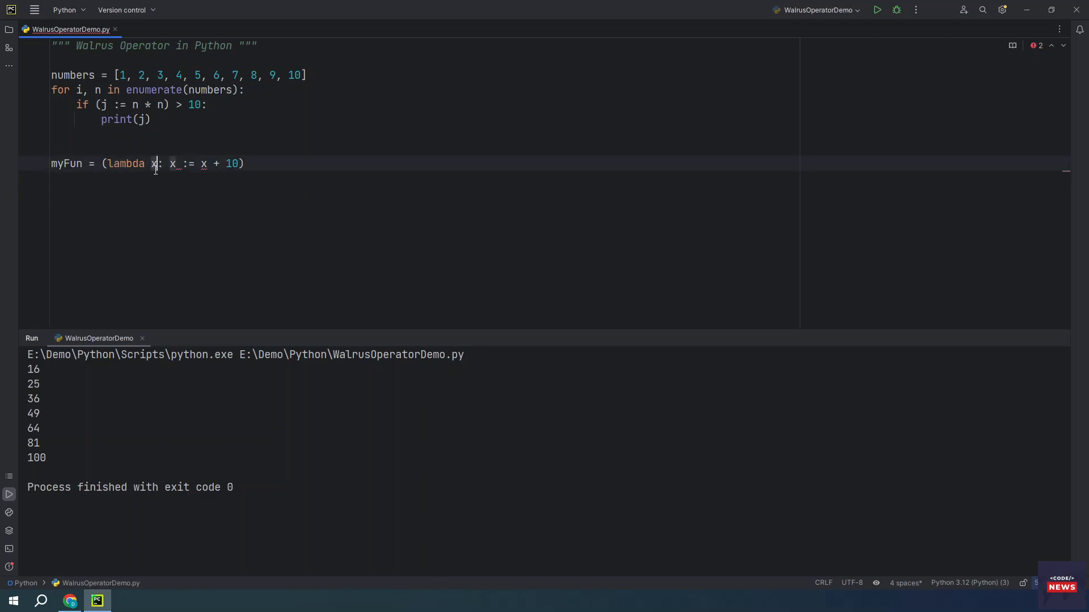
{"action": "double_click", "coordinate": [153, 163]}
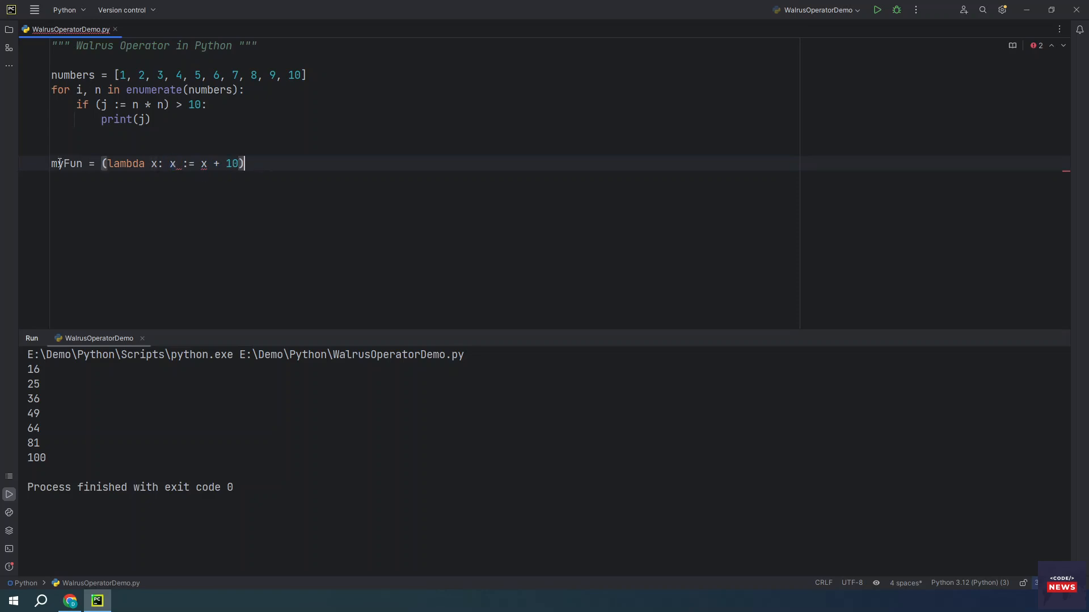
{"action": "double_click", "coordinate": [66, 163]}
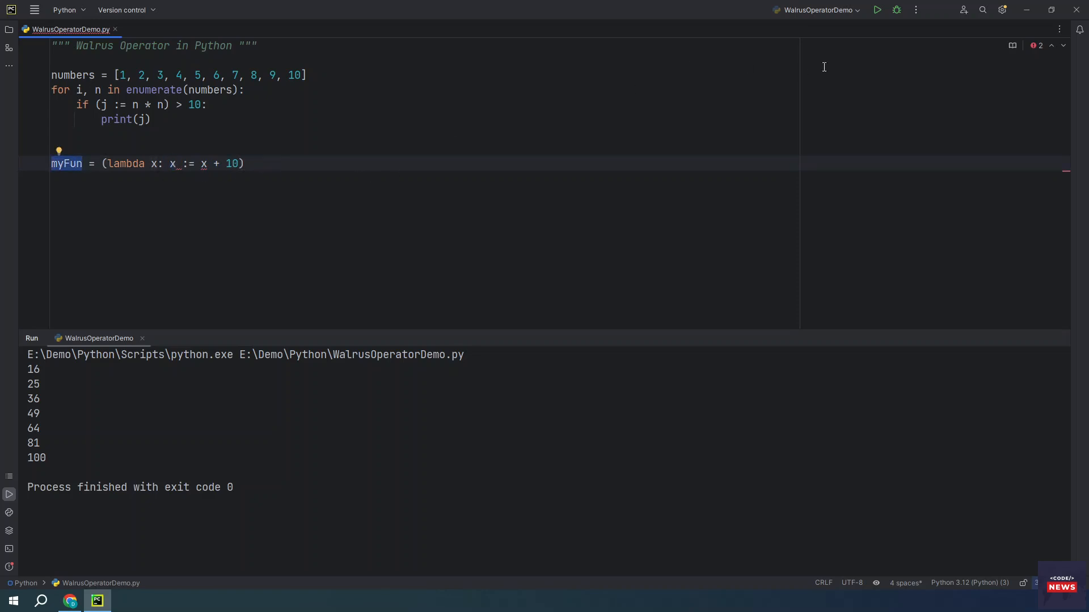
Run it, getting SyntaxError: cannot use assignment expressions with lambda.
{"action": "left_click", "coordinate": [876, 10]}
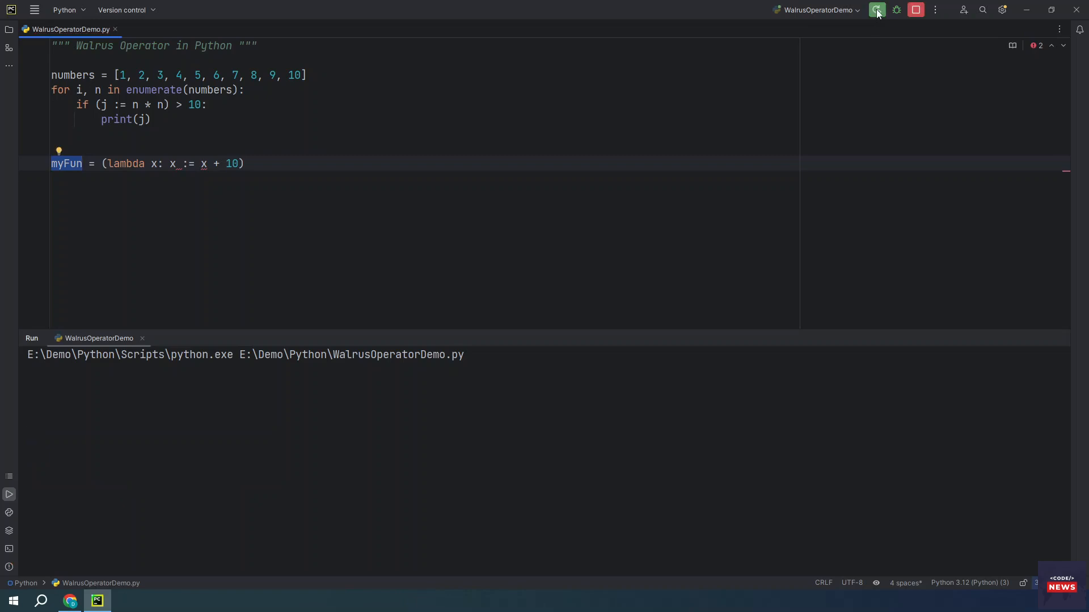
{"action": "left_click", "coordinate": [876, 9]}
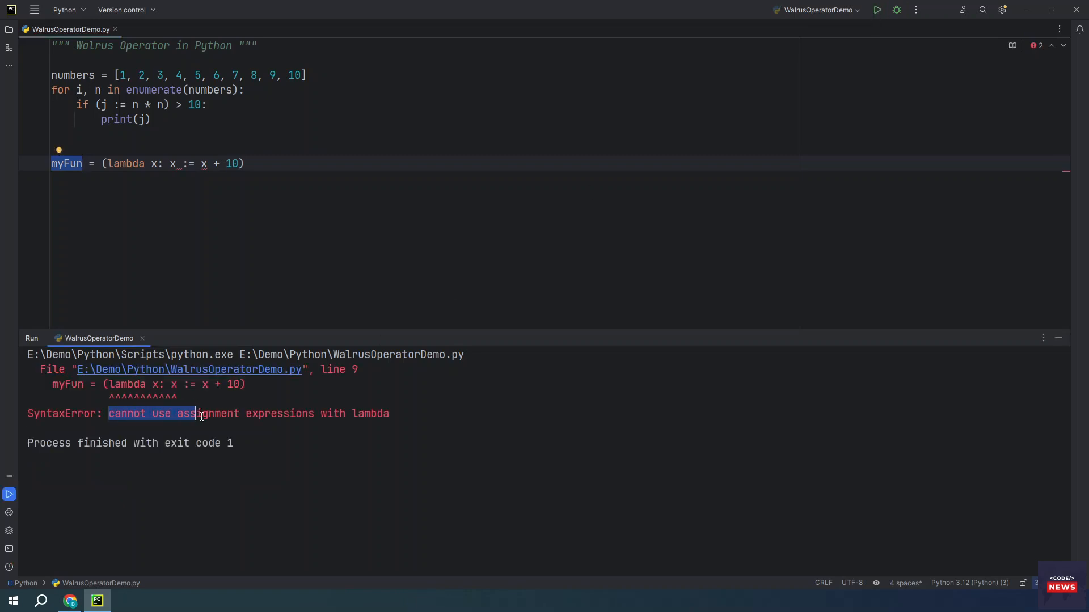
{"action": "double_click", "coordinate": [369, 414]}
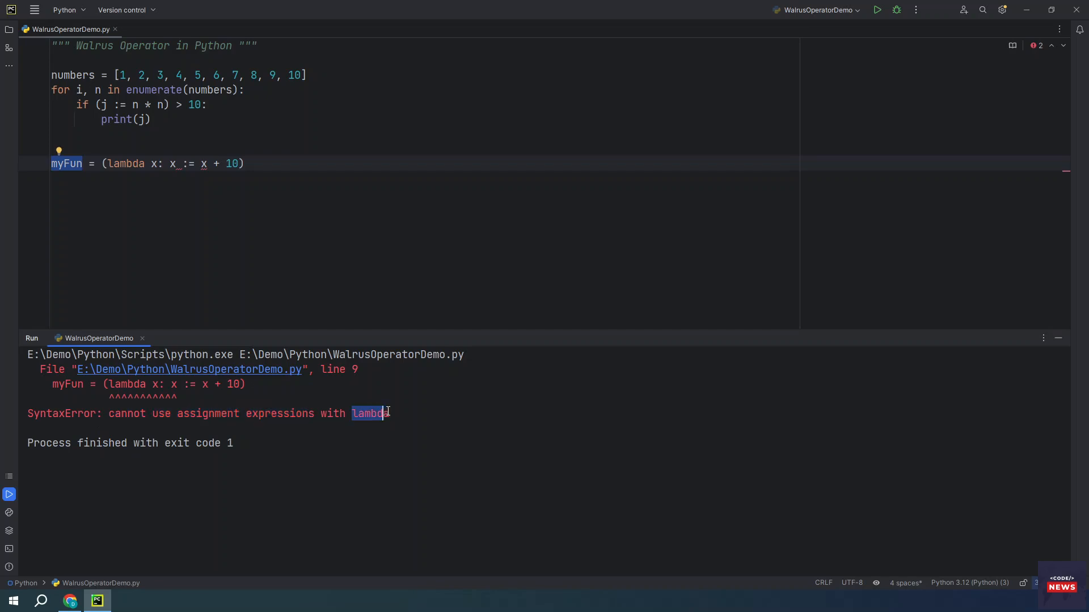
{"action": "left_click", "coordinate": [244, 164]}
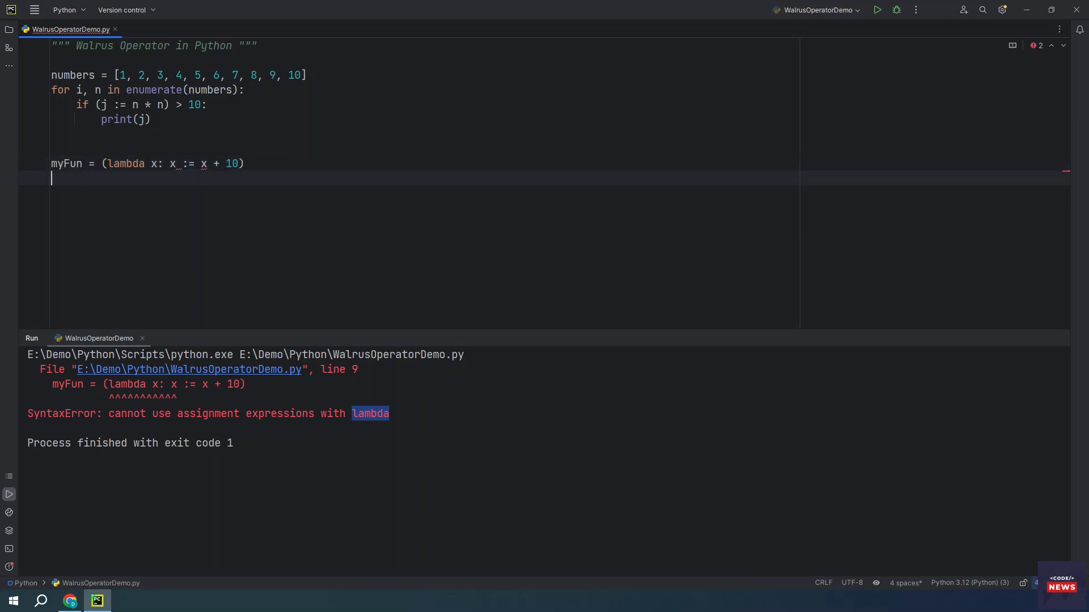
Add list = [x := x+2 for x in range(5)], comment out myFun, and run it.
{"action": "type", "text": "list = [x := x+2 for x in range(5)]"}
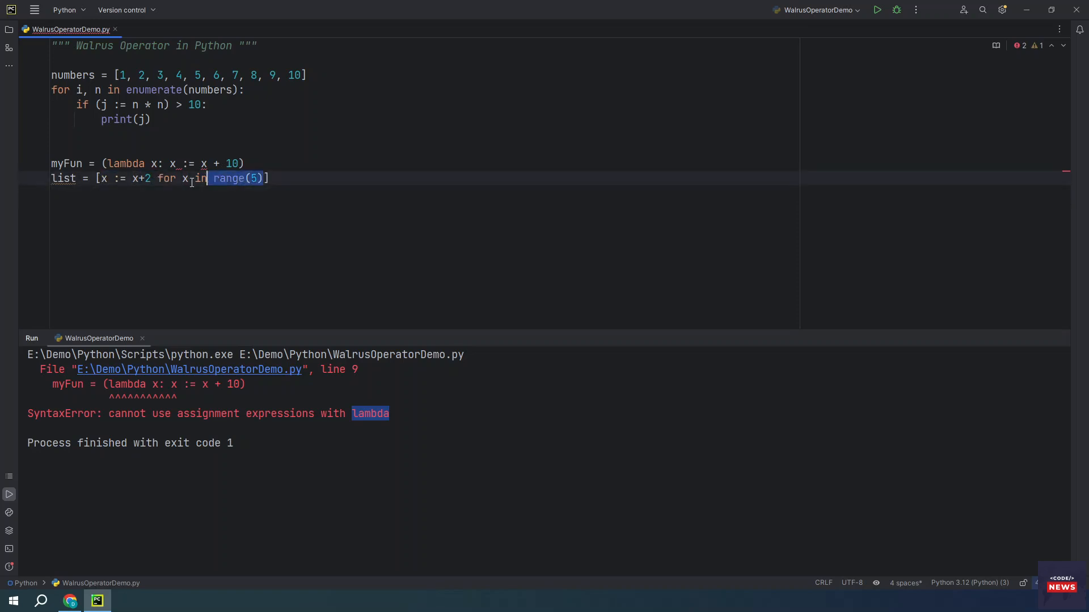
{"action": "left_click", "coordinate": [185, 179]}
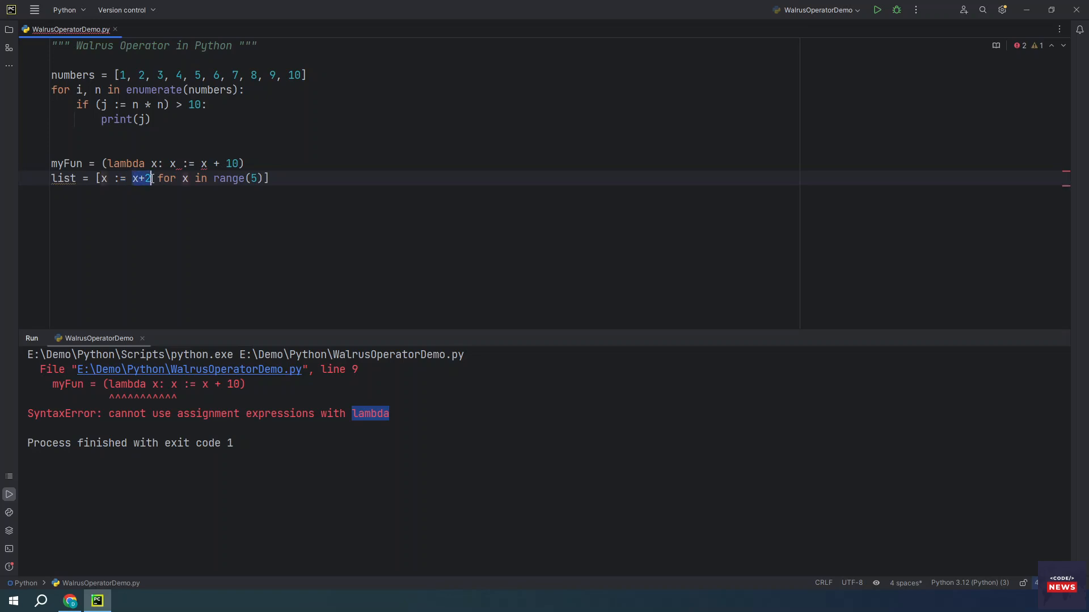
{"action": "left_click", "coordinate": [297, 163]}
{"action": "type", "text": "#"}
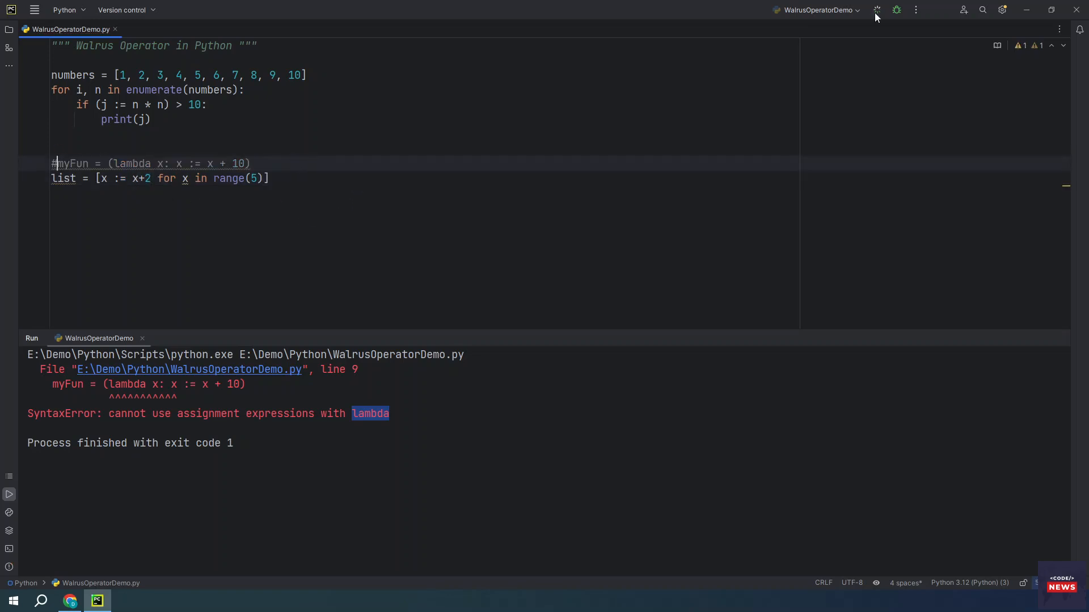
{"action": "left_click", "coordinate": [876, 10]}
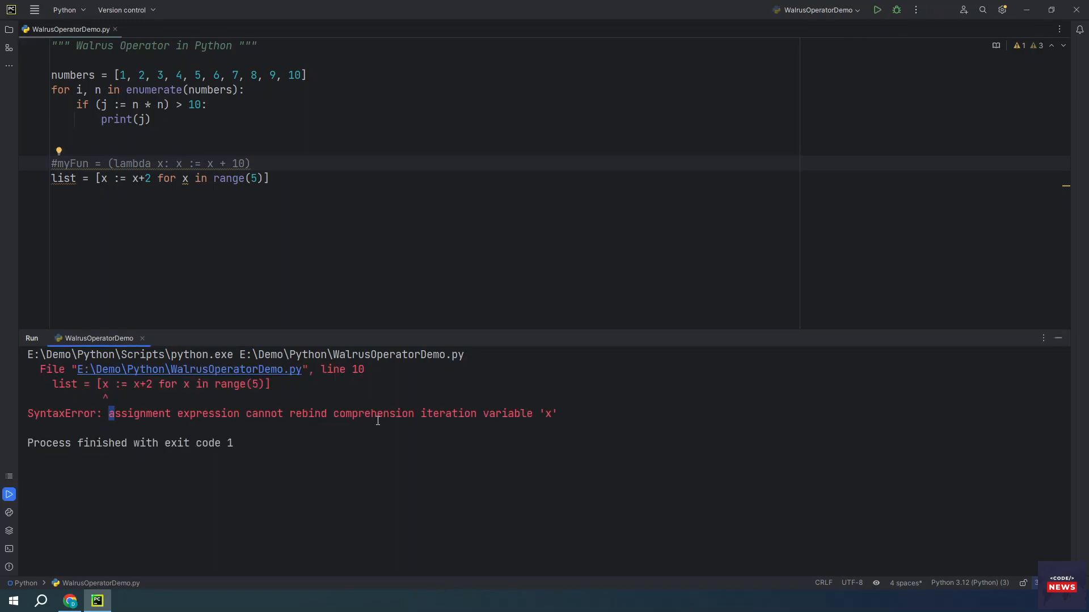
{"action": "mouse_move", "coordinate": [495, 422]}
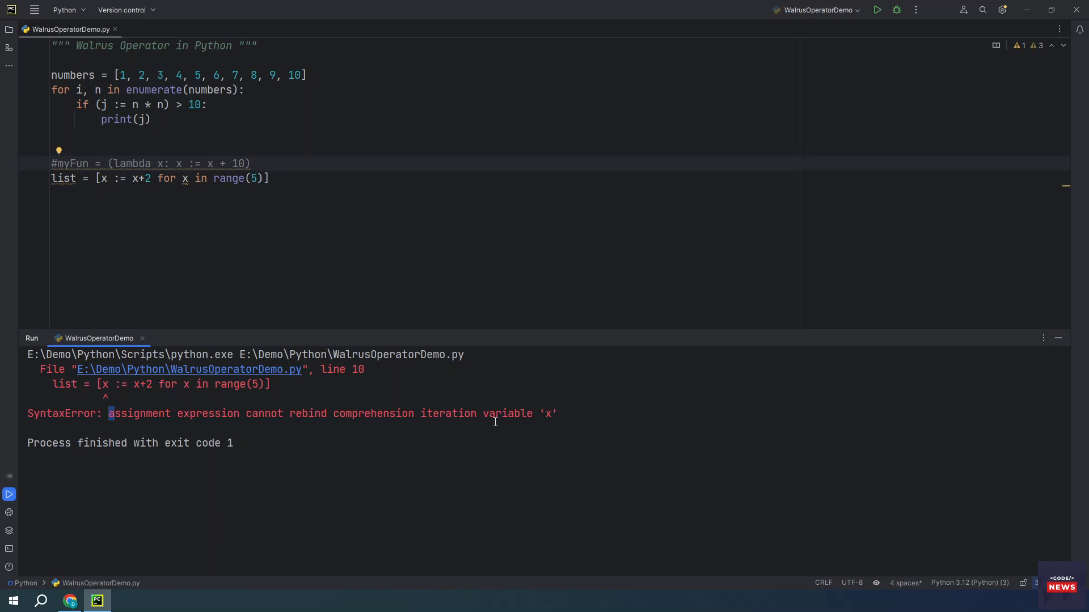
{"action": "left_click", "coordinate": [270, 179]}
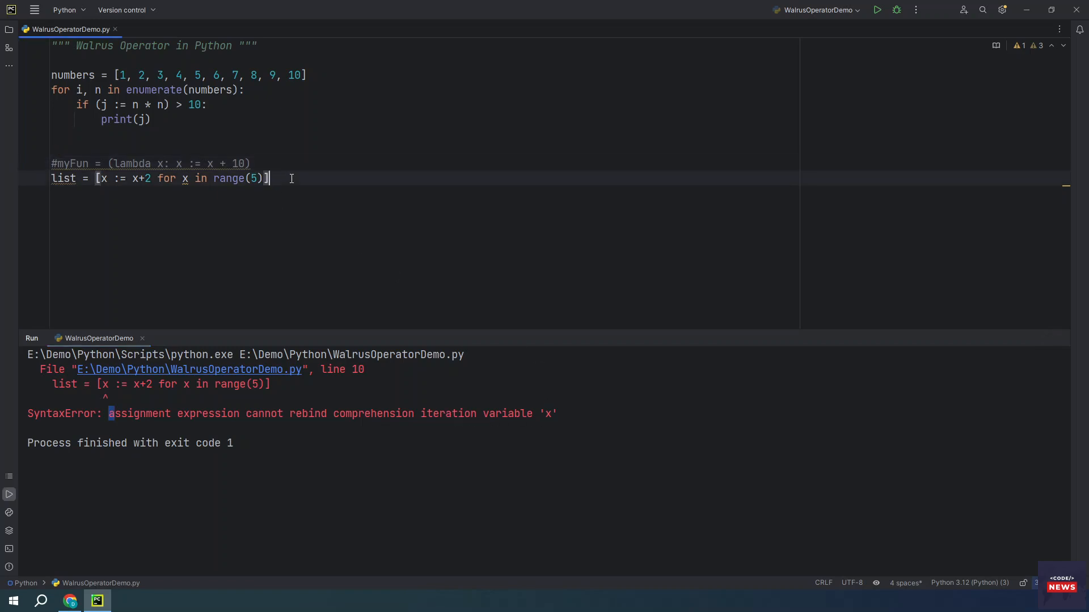